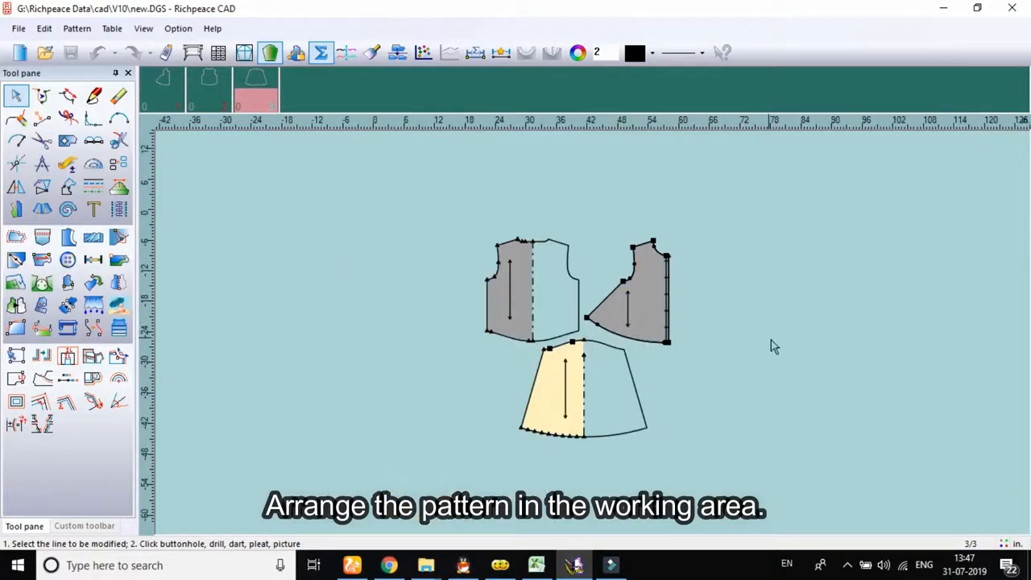
- Open the pattern print options at Actual 1:1 scale and go to printer setup
{"action": "left_click", "coordinate": [118, 118]}
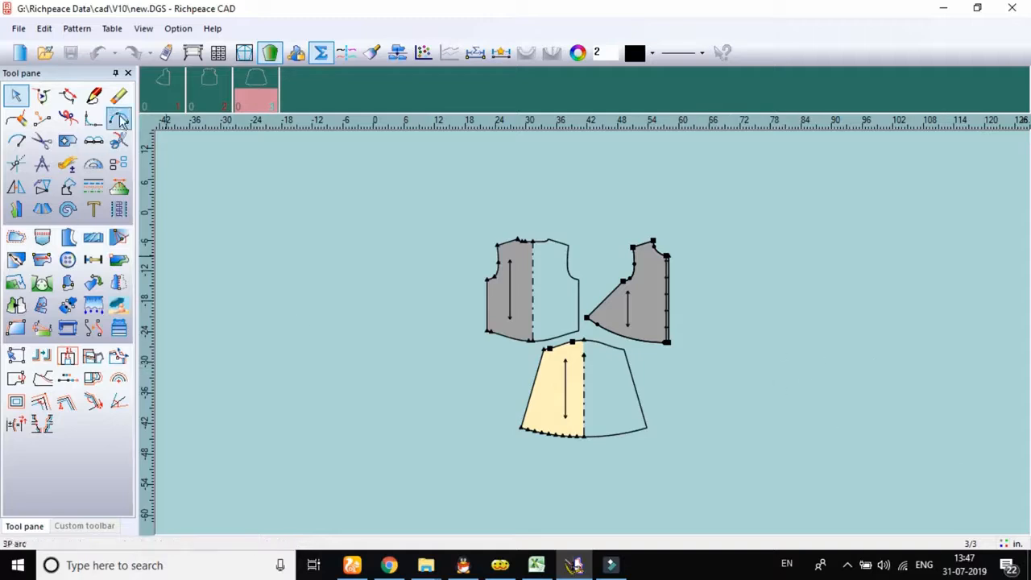
{"action": "left_click", "coordinate": [18, 28]}
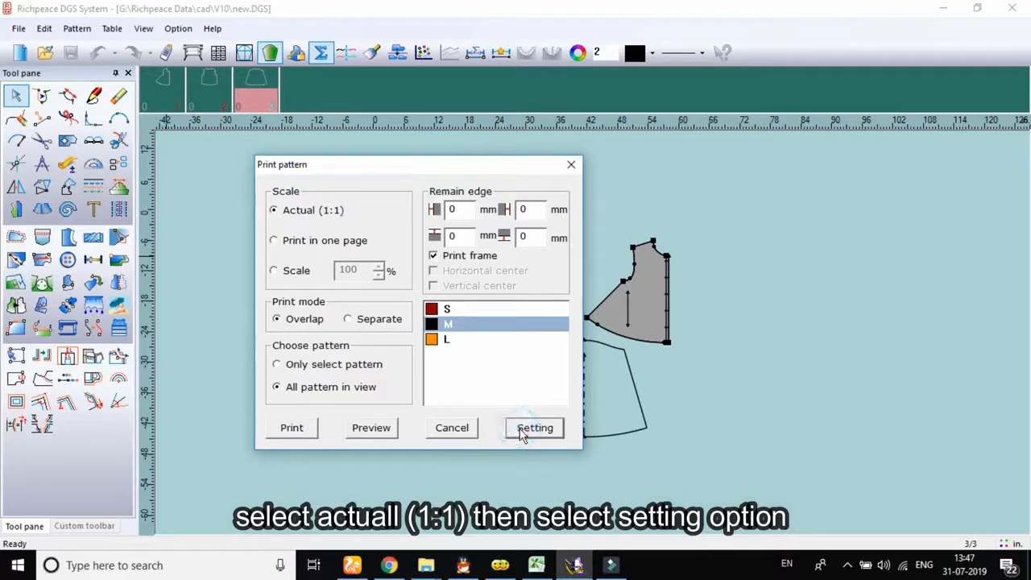
{"action": "left_click", "coordinate": [535, 428]}
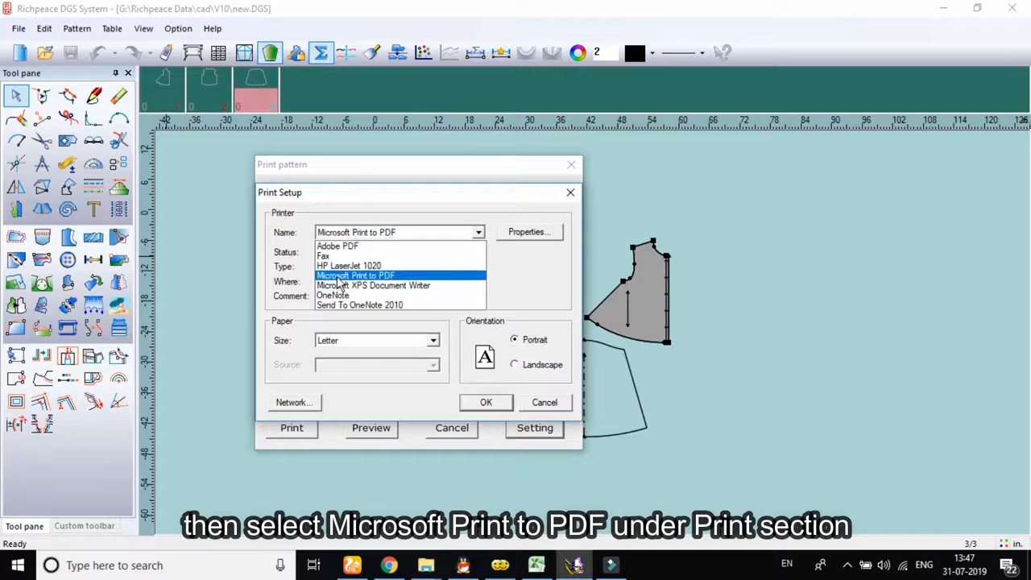
- Select Microsoft Print to PDF with A4 paper size and confirm
{"action": "left_click", "coordinate": [355, 276]}
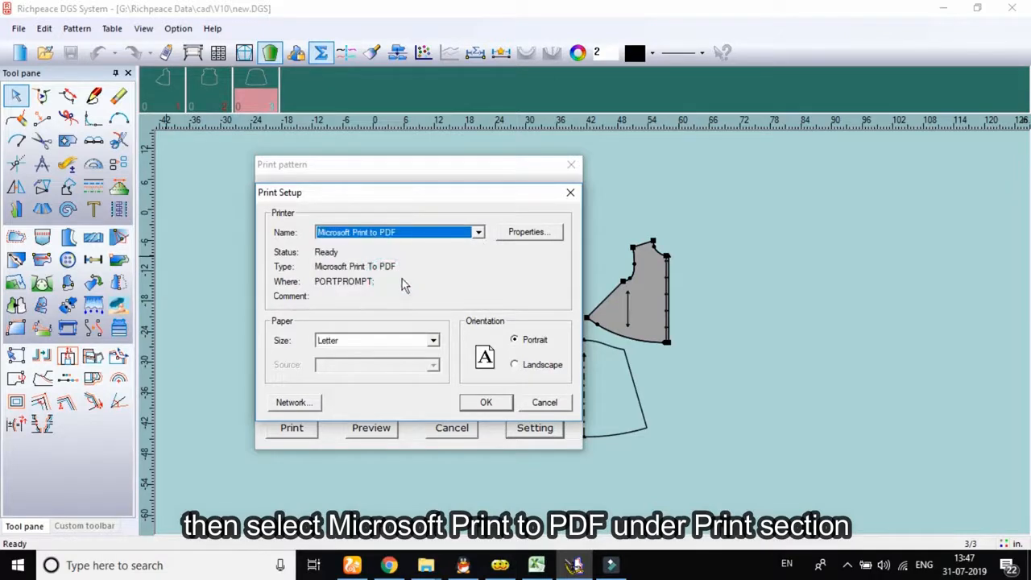
{"action": "left_click", "coordinate": [433, 340]}
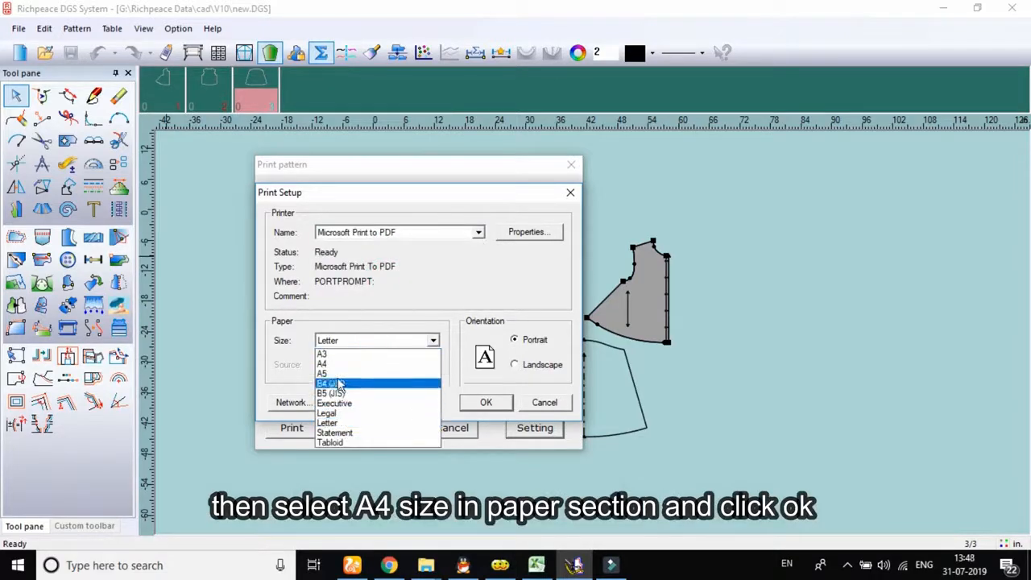
{"action": "left_click", "coordinate": [322, 364]}
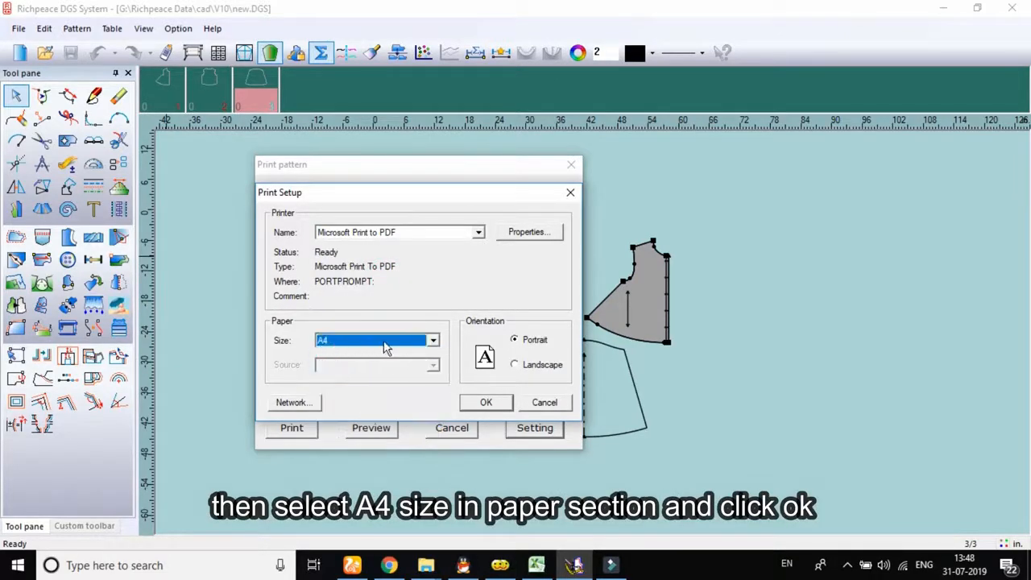
{"action": "left_click", "coordinate": [486, 402]}
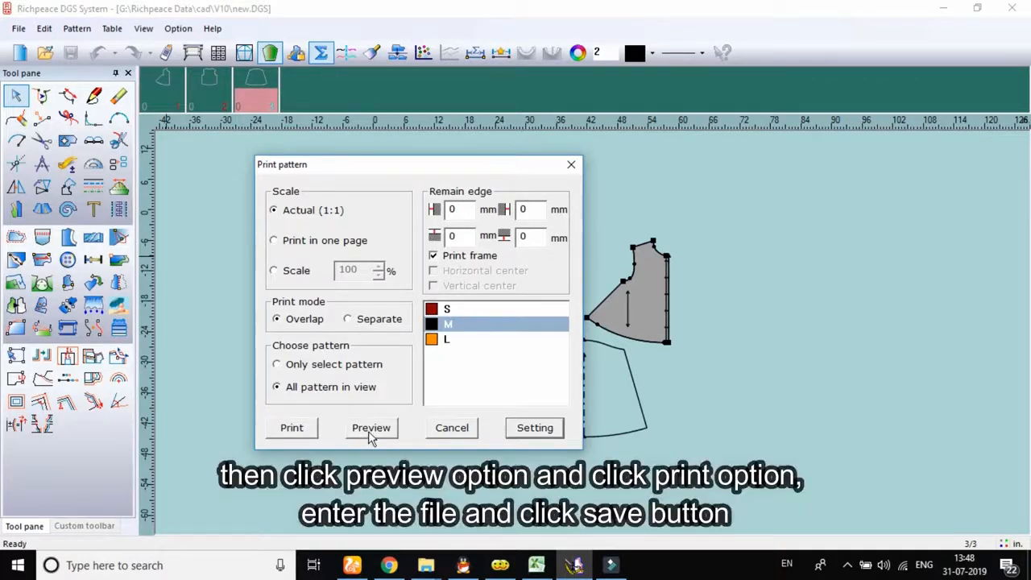
- Preview the 1:1 pattern print page and zoom into it
{"action": "left_click", "coordinate": [372, 428]}
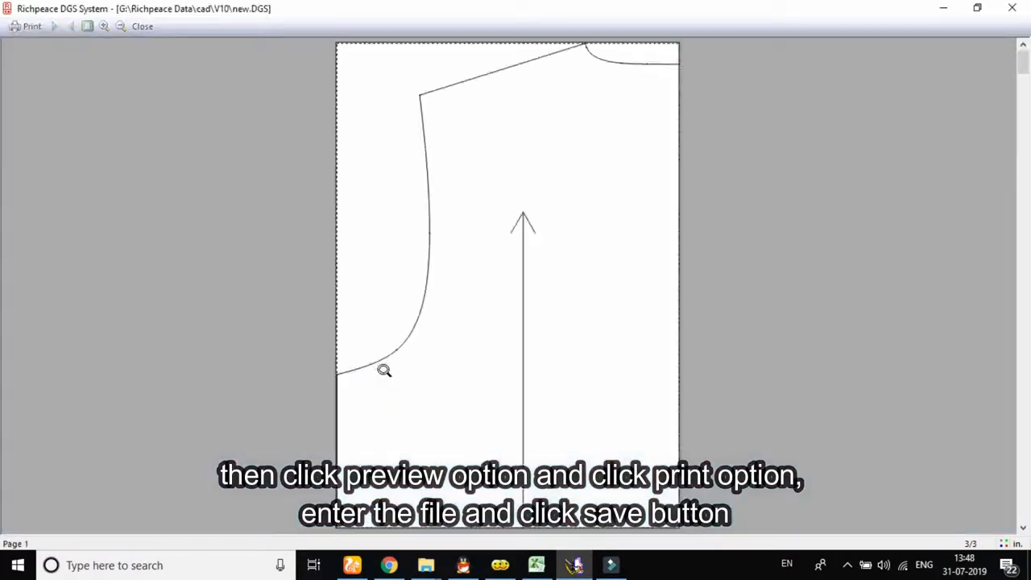
{"action": "left_click", "coordinate": [385, 370]}
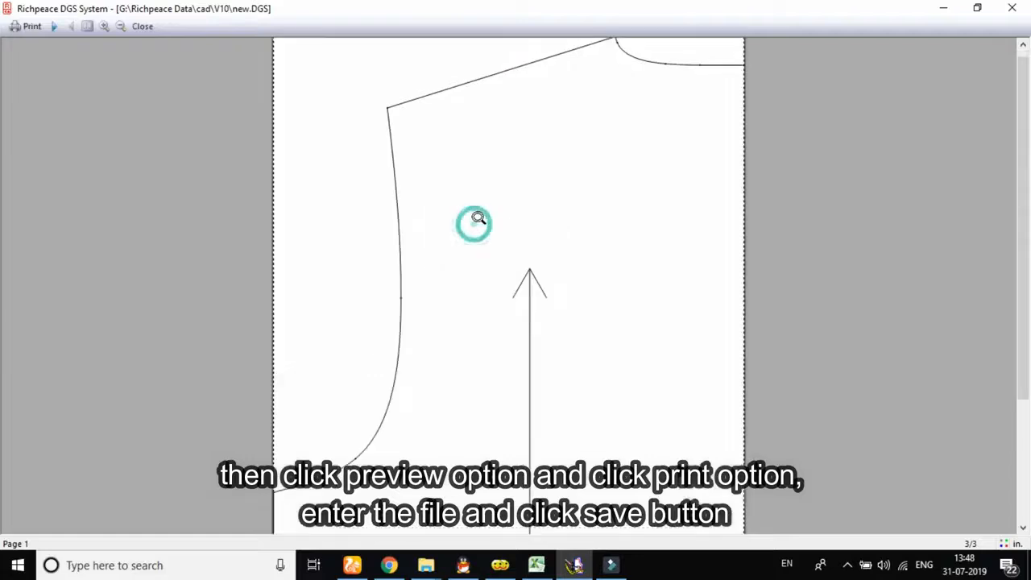